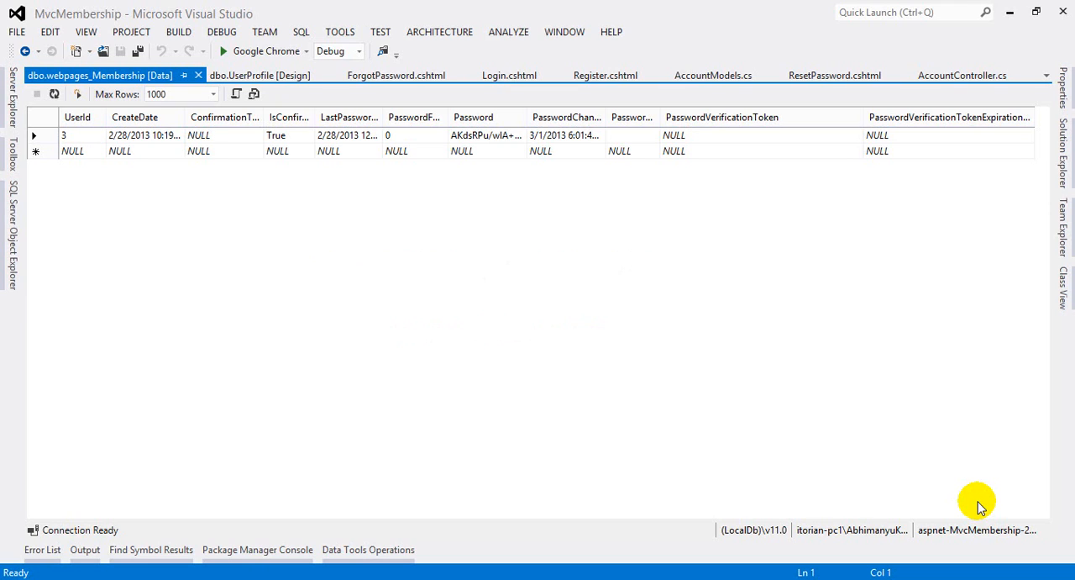
mouse_move(990, 417)
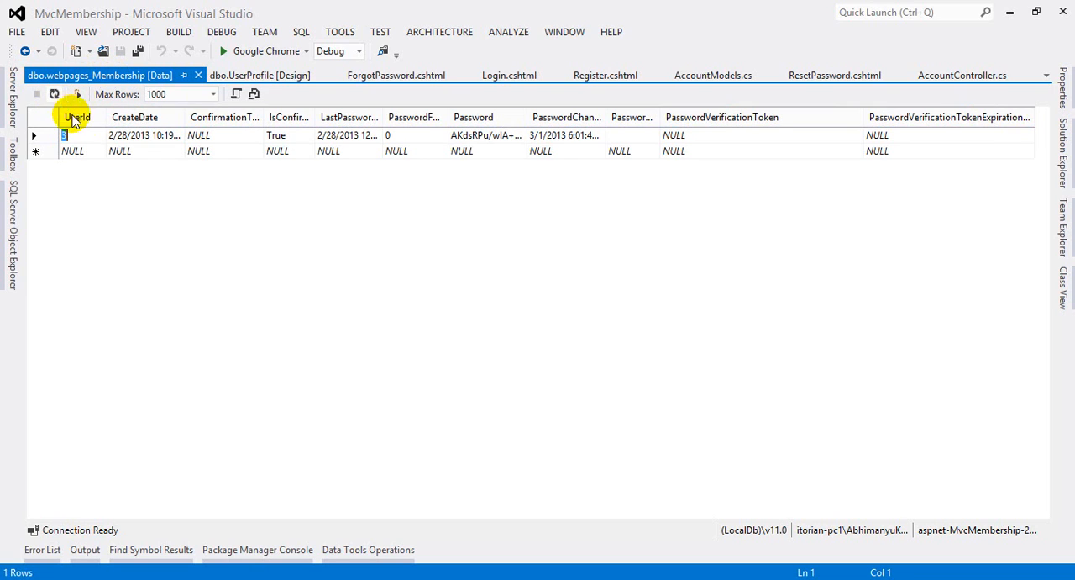
Refresh the webpages_Membership rows and check the PasswordVerificationToken cell is NULL
left_click(674, 134)
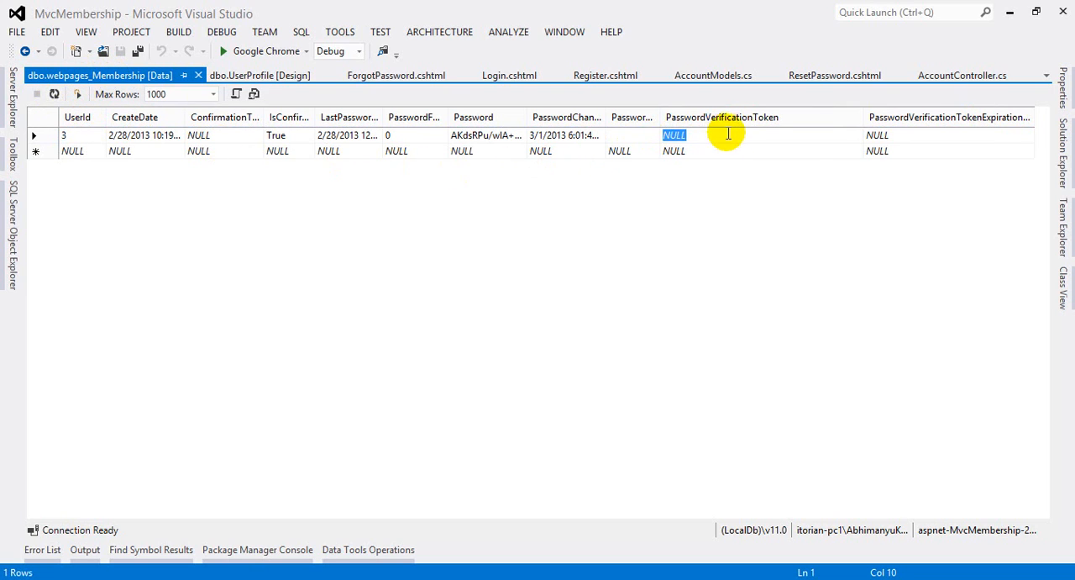
left_click(877, 134)
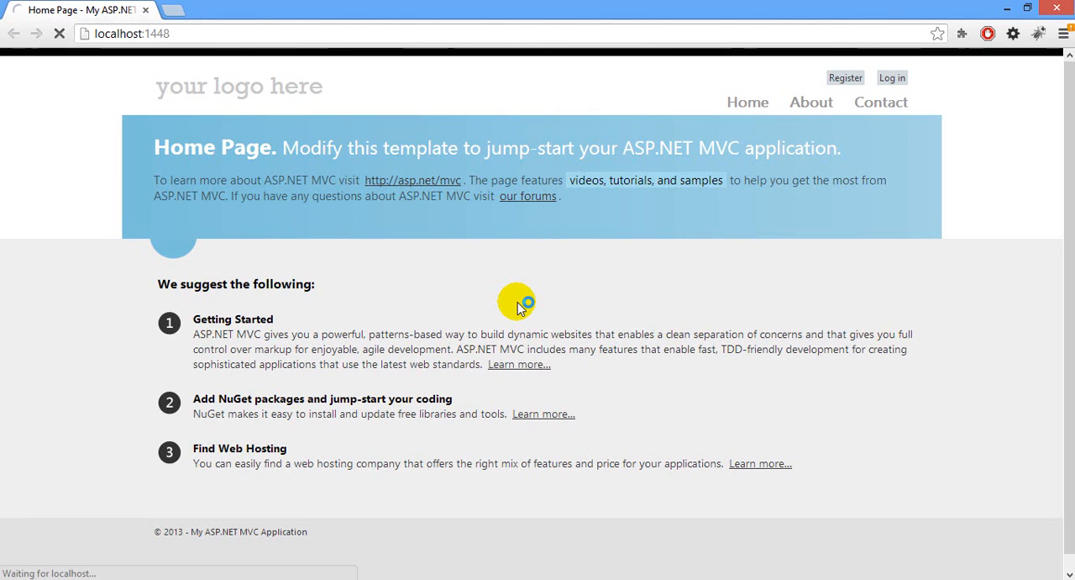
From Log in, reach Forgot Password, enter user name 'abhi' and submit Recover
left_click(893, 77)
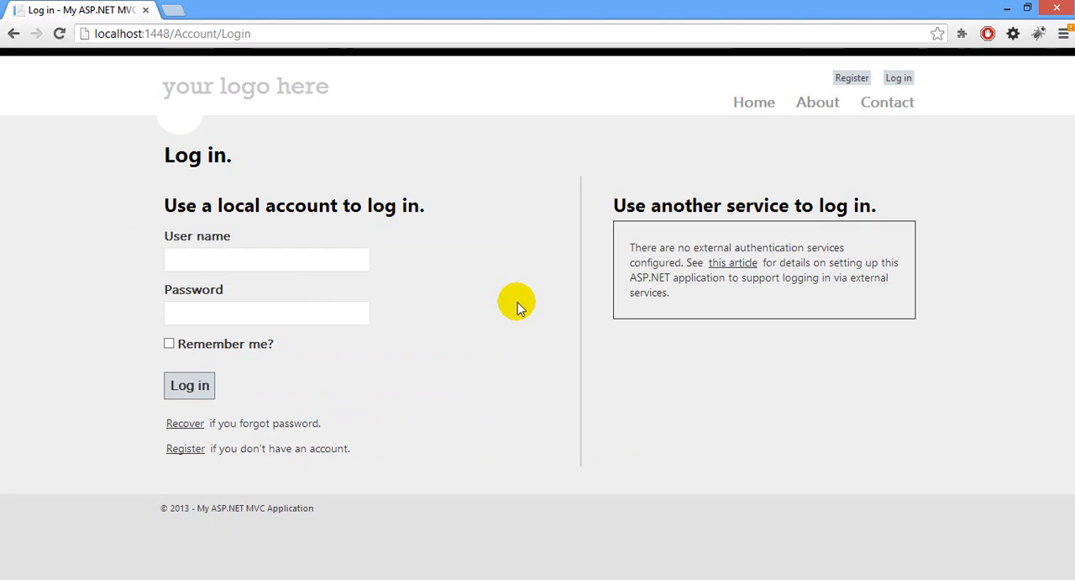
mouse_move(494, 279)
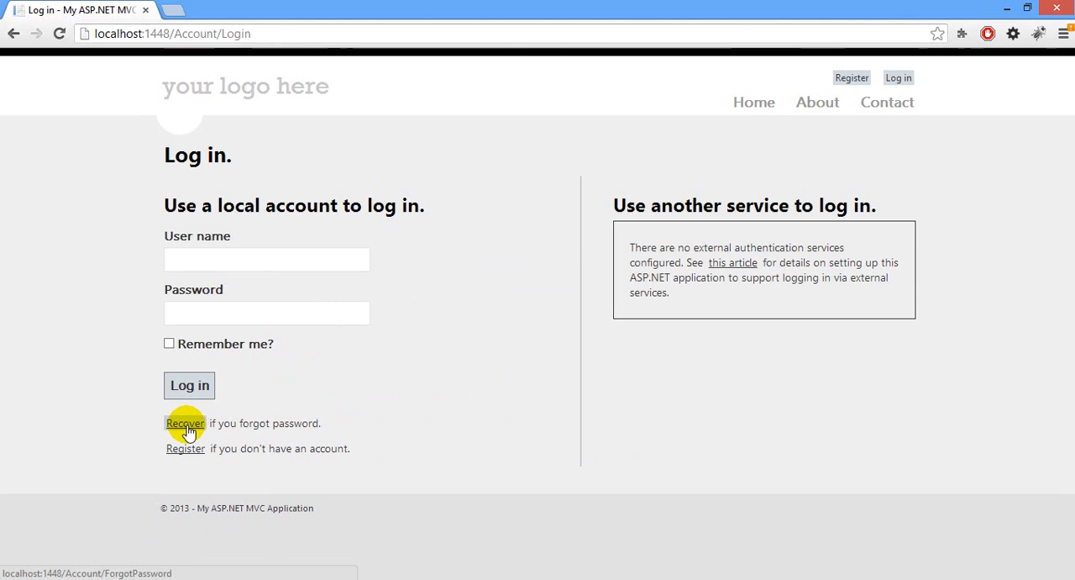
left_click(184, 423)
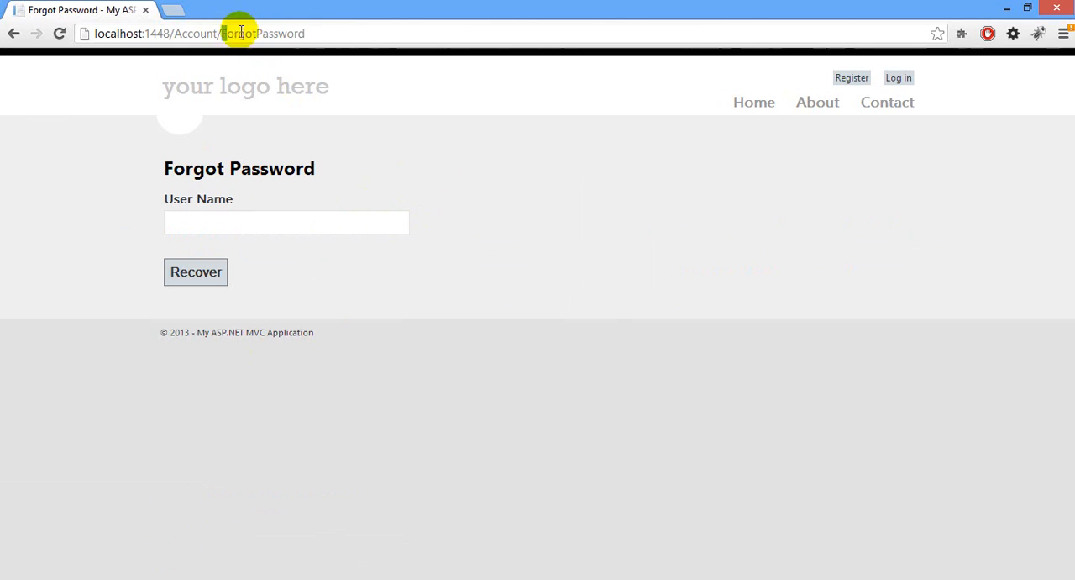
left_click(285, 222)
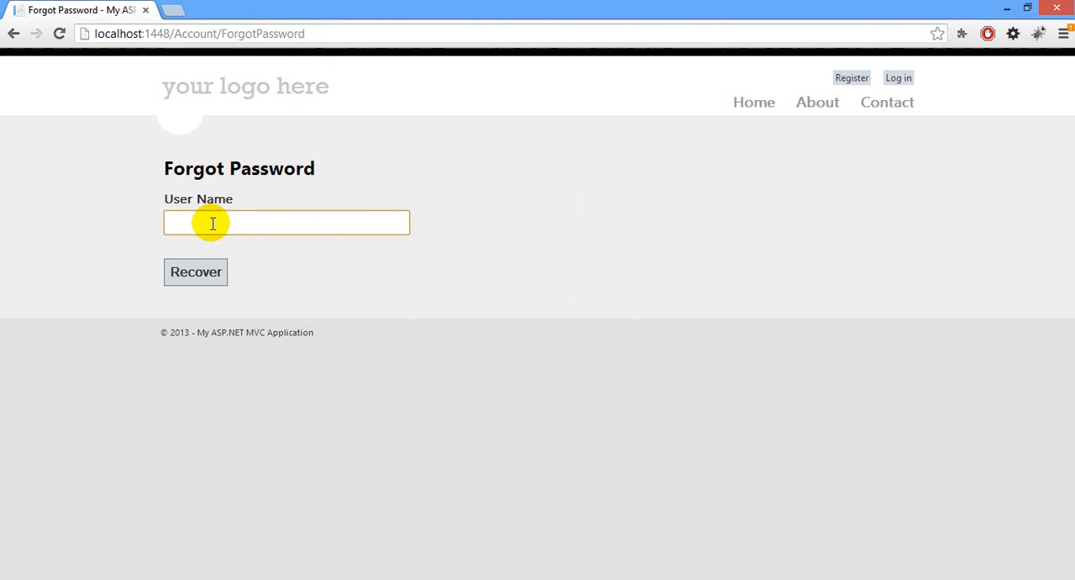
type("abhimanyu")
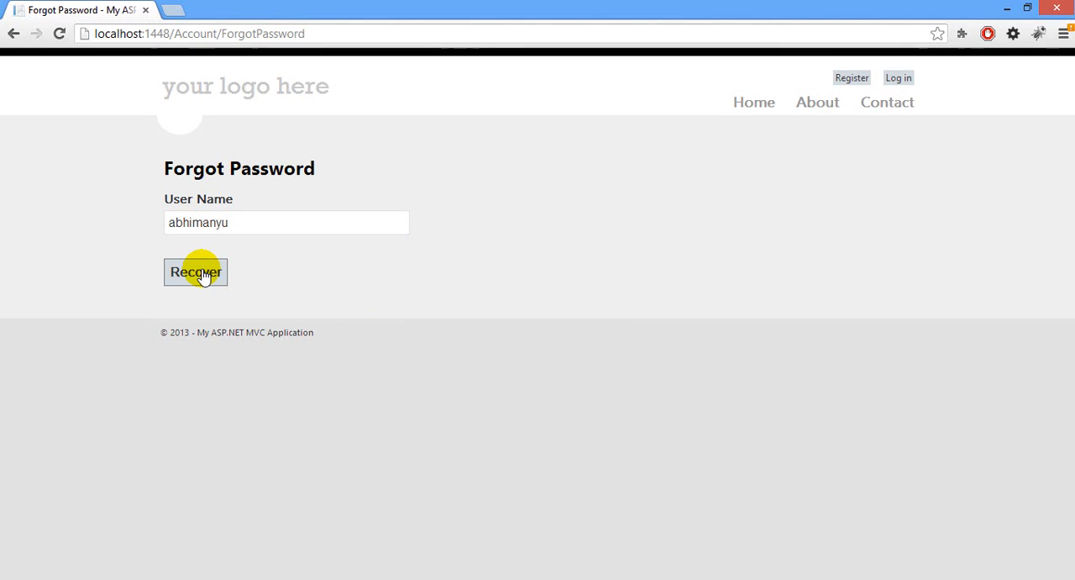
left_click(195, 272)
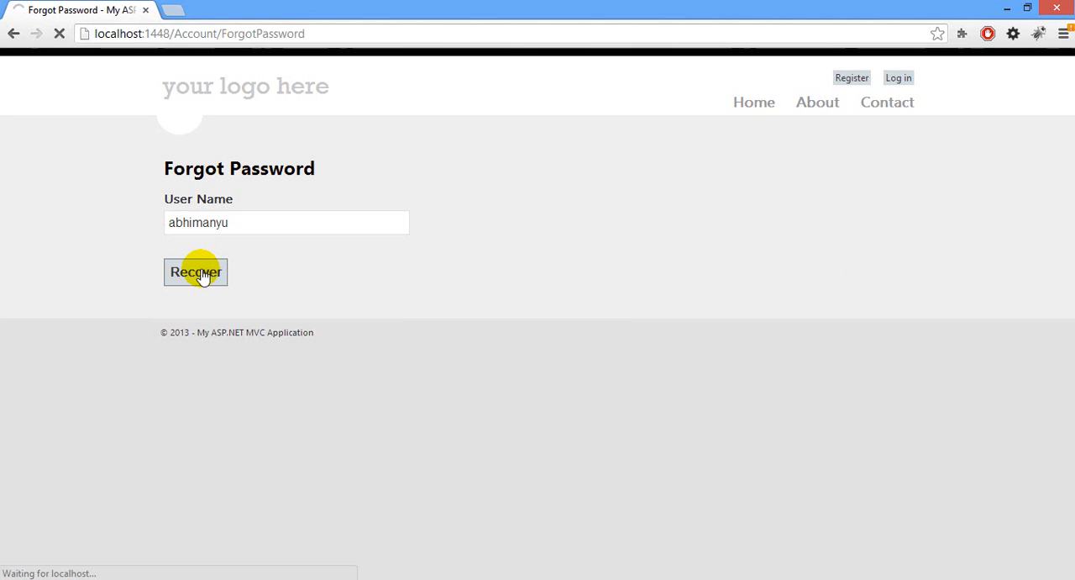
Generate the reset link, inspect its URL token and select the newly issued password
left_click(195, 272)
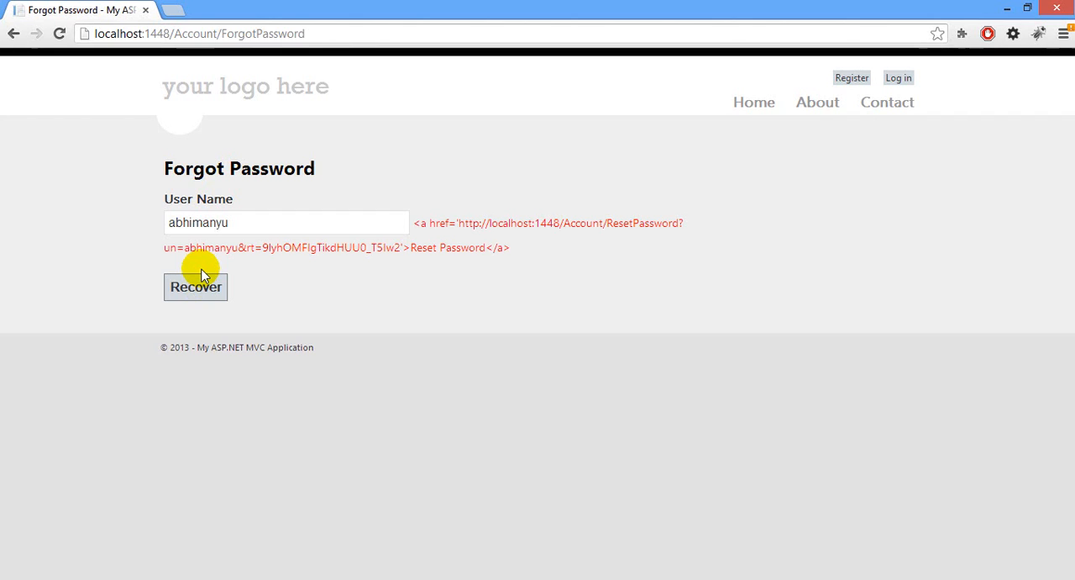
mouse_move(400, 247)
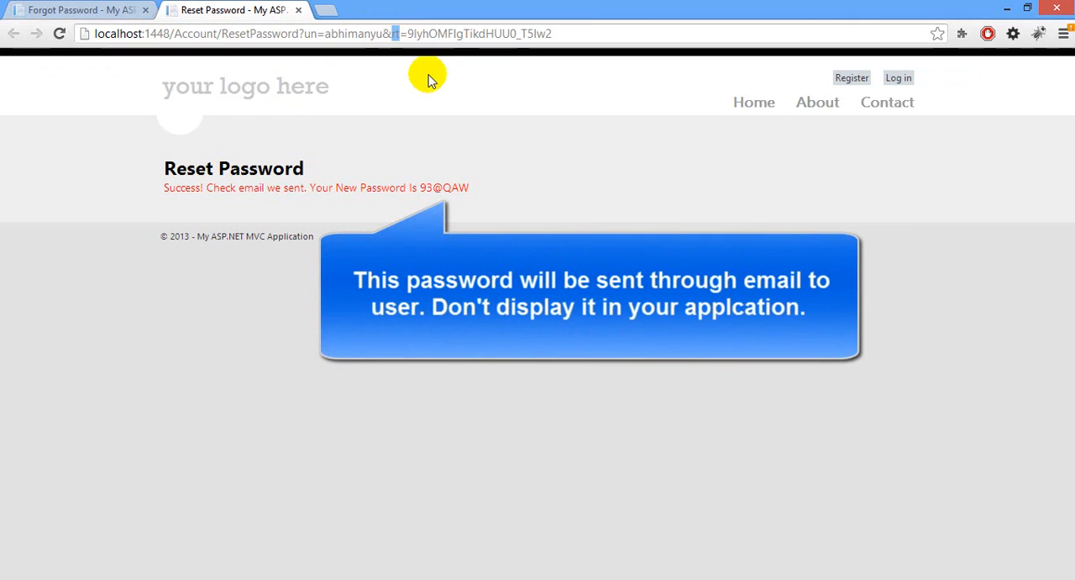
left_click(427, 34)
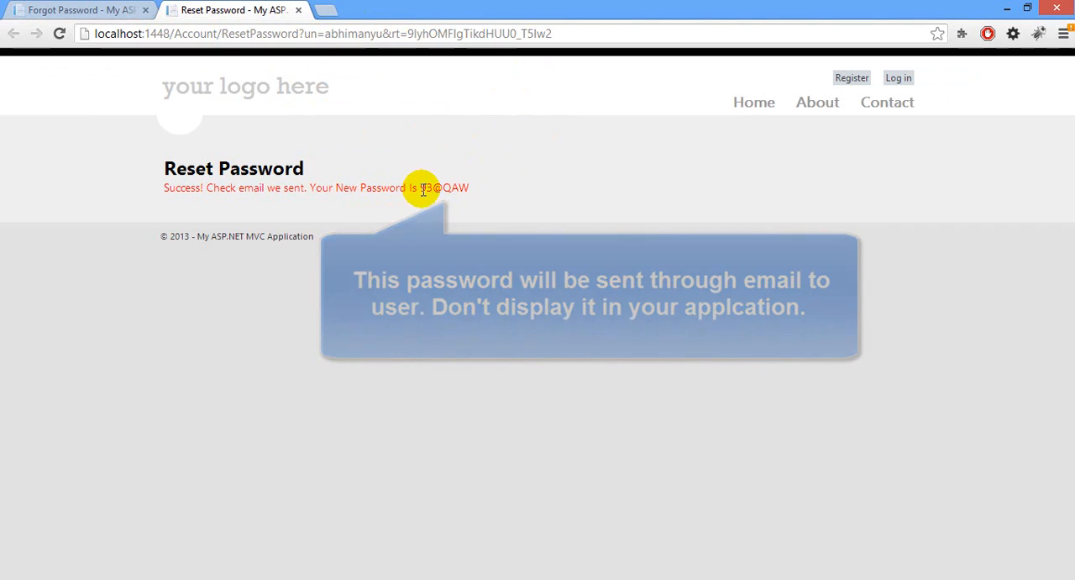
double_click(443, 188)
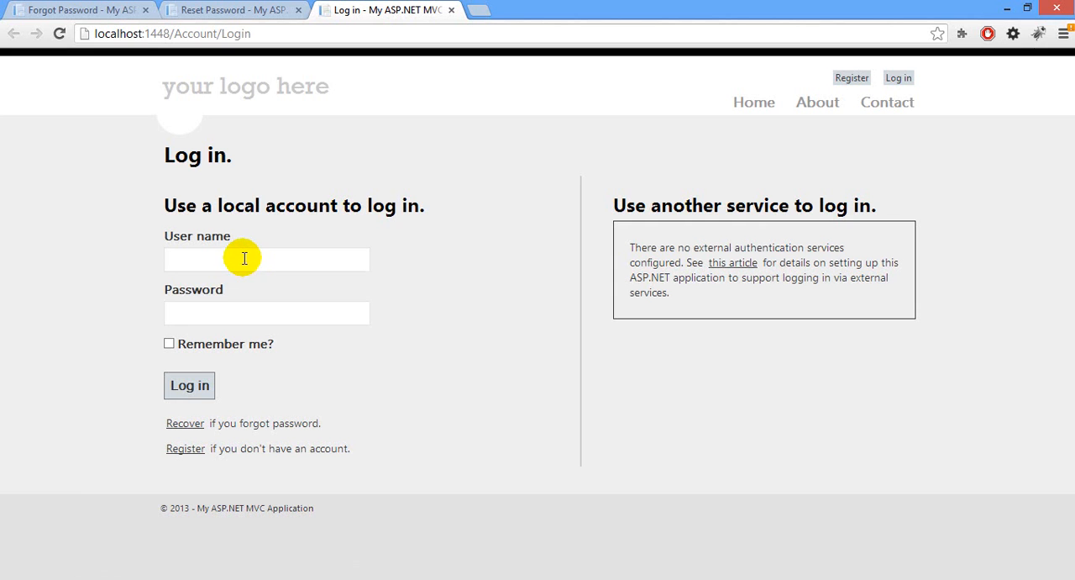
Sign in as abhimanyu with the new password, then log off
type("abhimanyu")
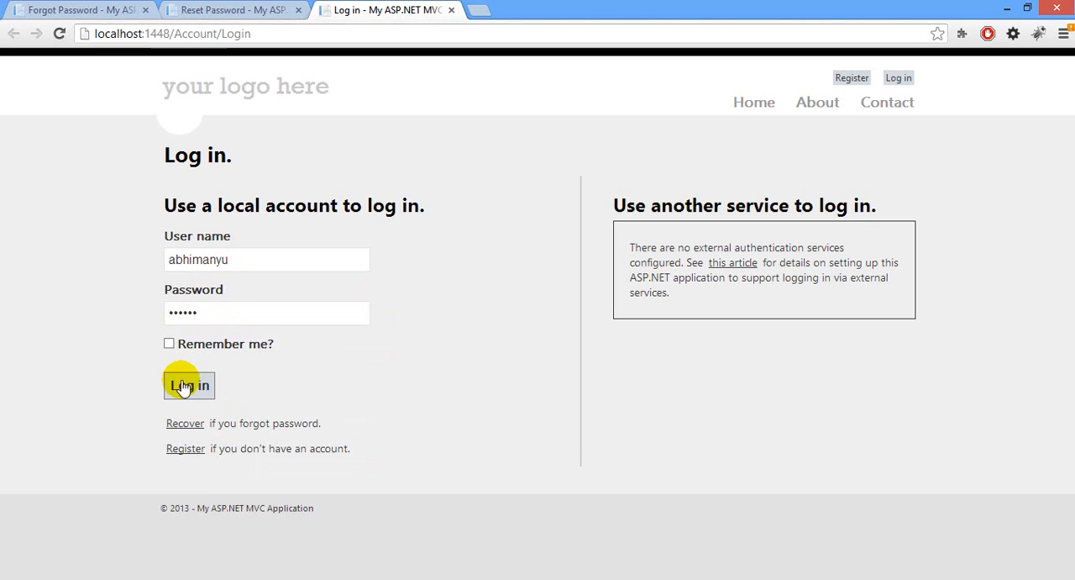
left_click(188, 385)
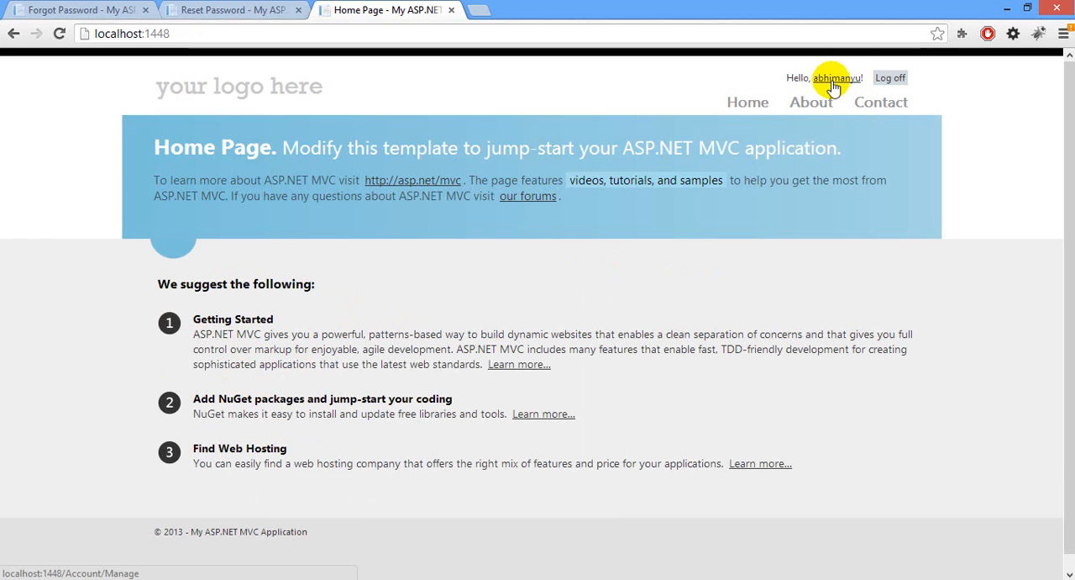
mouse_move(890, 77)
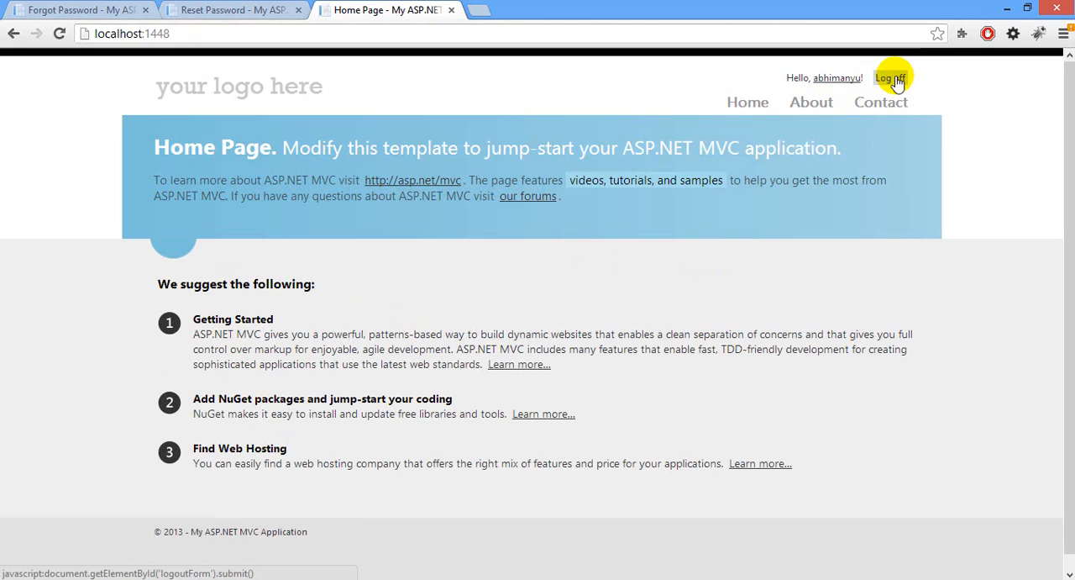
left_click(232, 10)
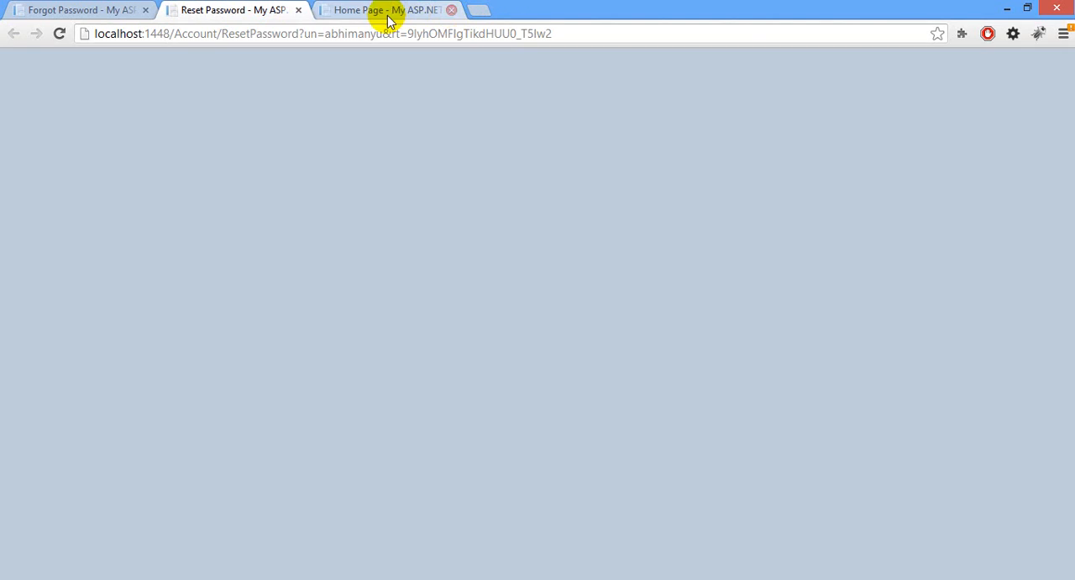
Back on the Forgot Password page, request a fresh reset link for abhimanyu
left_click(452, 10)
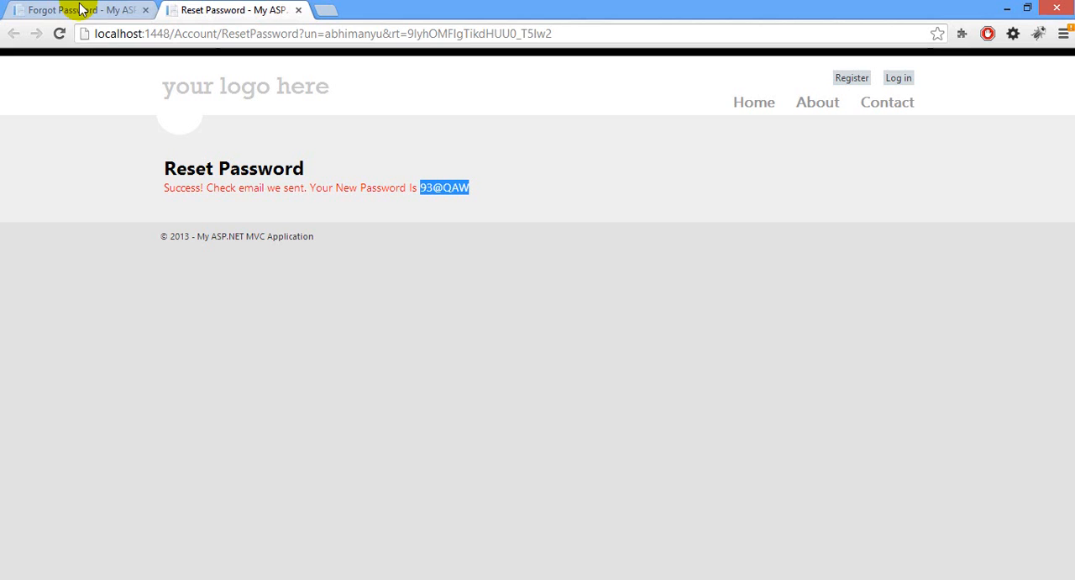
left_click(75, 10)
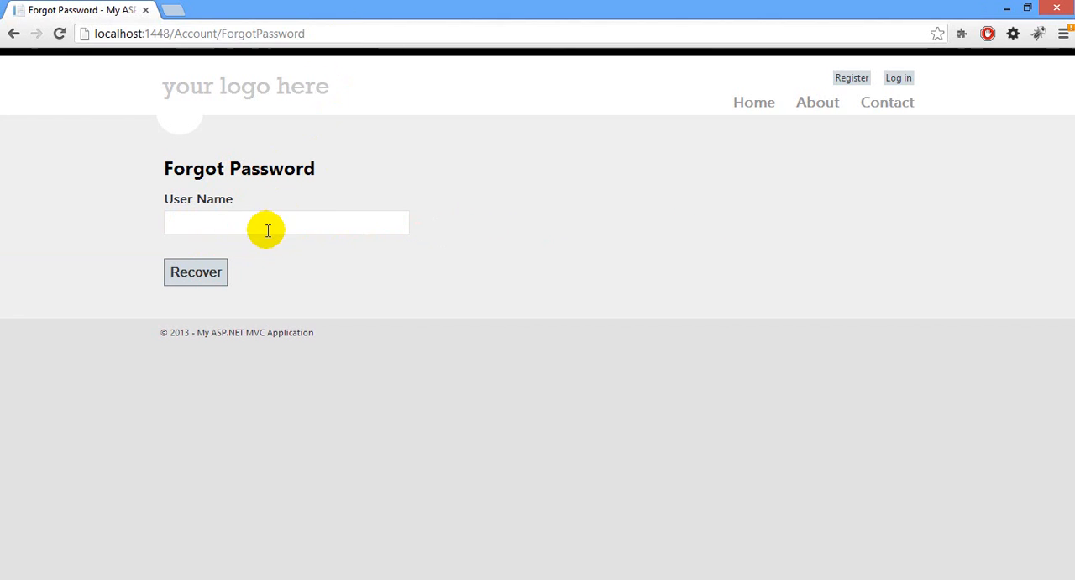
type("abhimanyu")
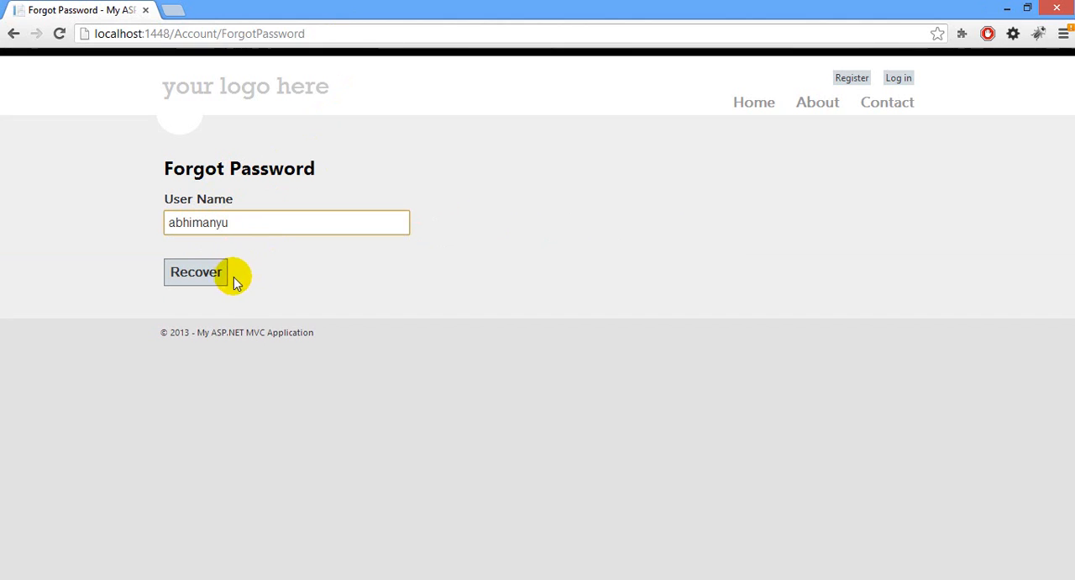
left_click(194, 272)
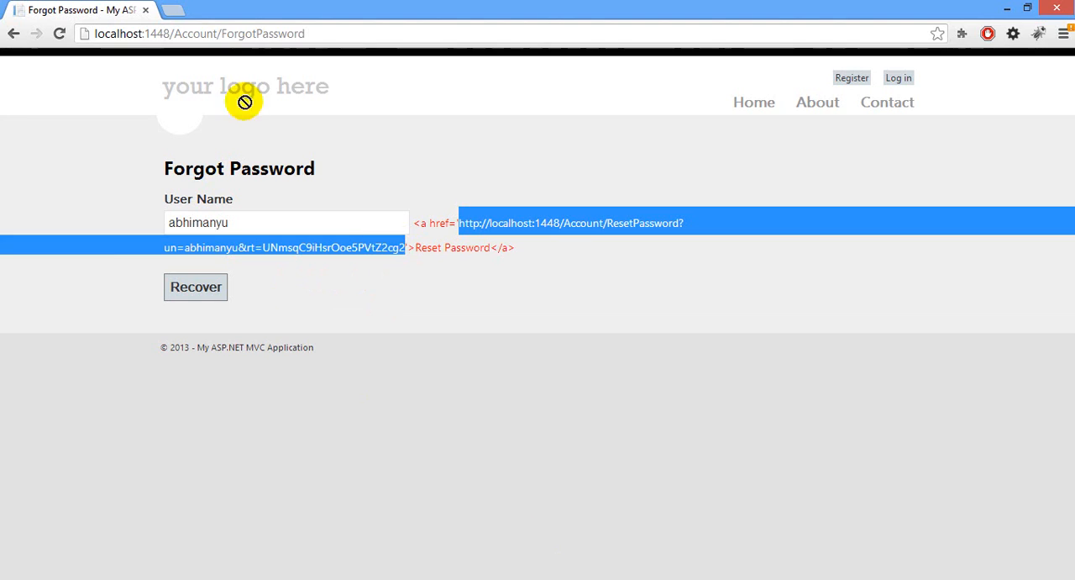
Follow the new reset link and select the second, different new password
left_click(571, 222)
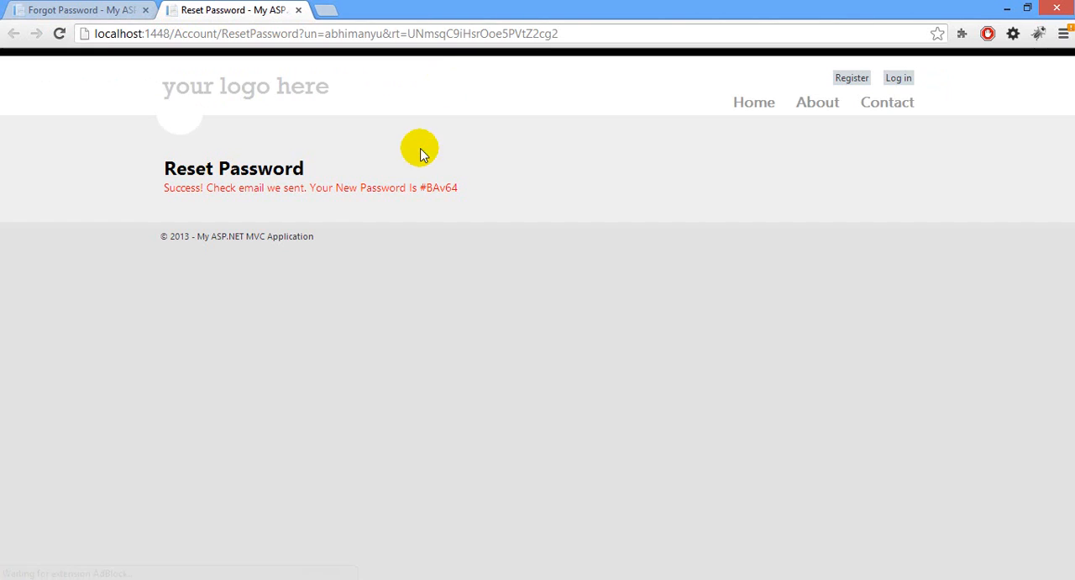
double_click(438, 188)
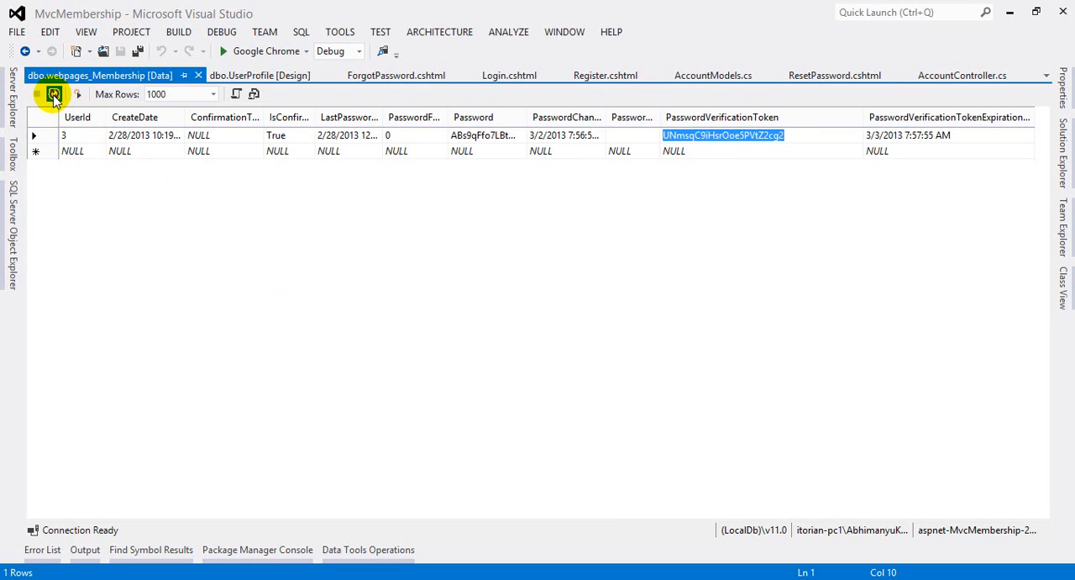
Refresh webpages_Membership to show the verification token back to NULL and password changed
left_click(54, 93)
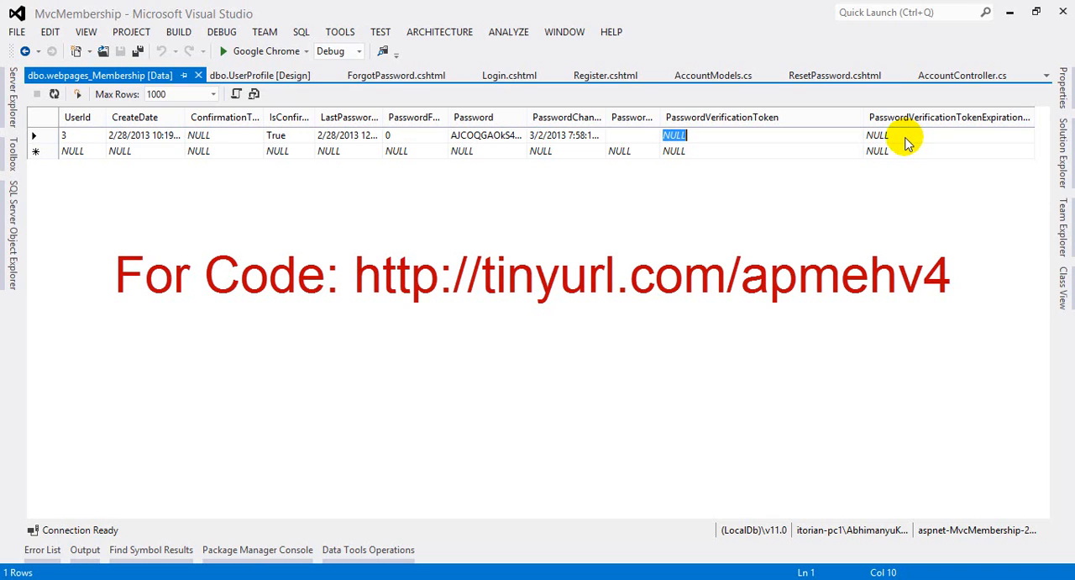
mouse_move(664, 254)
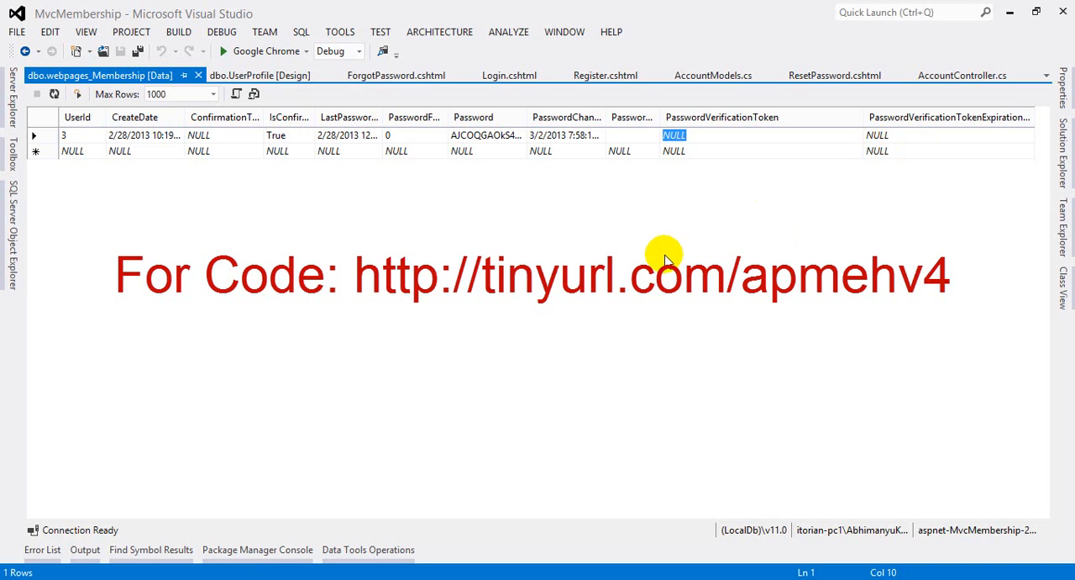